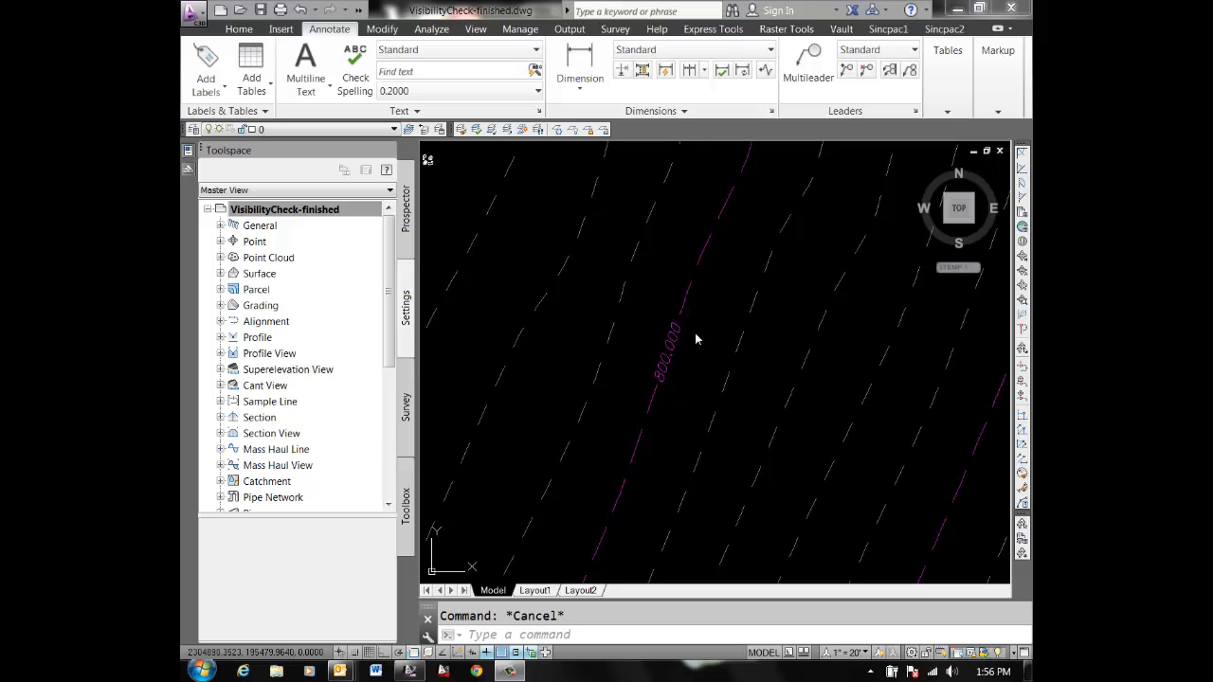
# Step: Select the 800.000 contour label and bring up its shortcut menu
pyautogui.click(663, 356)
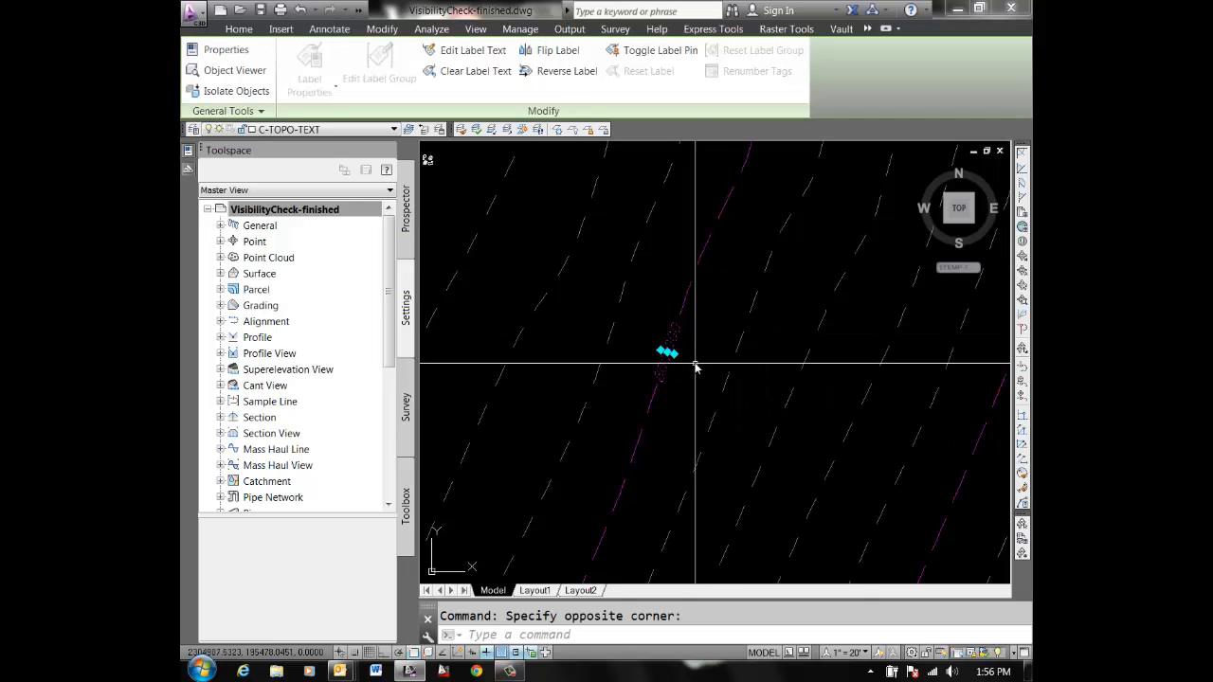
pyautogui.rightClick(696, 368)
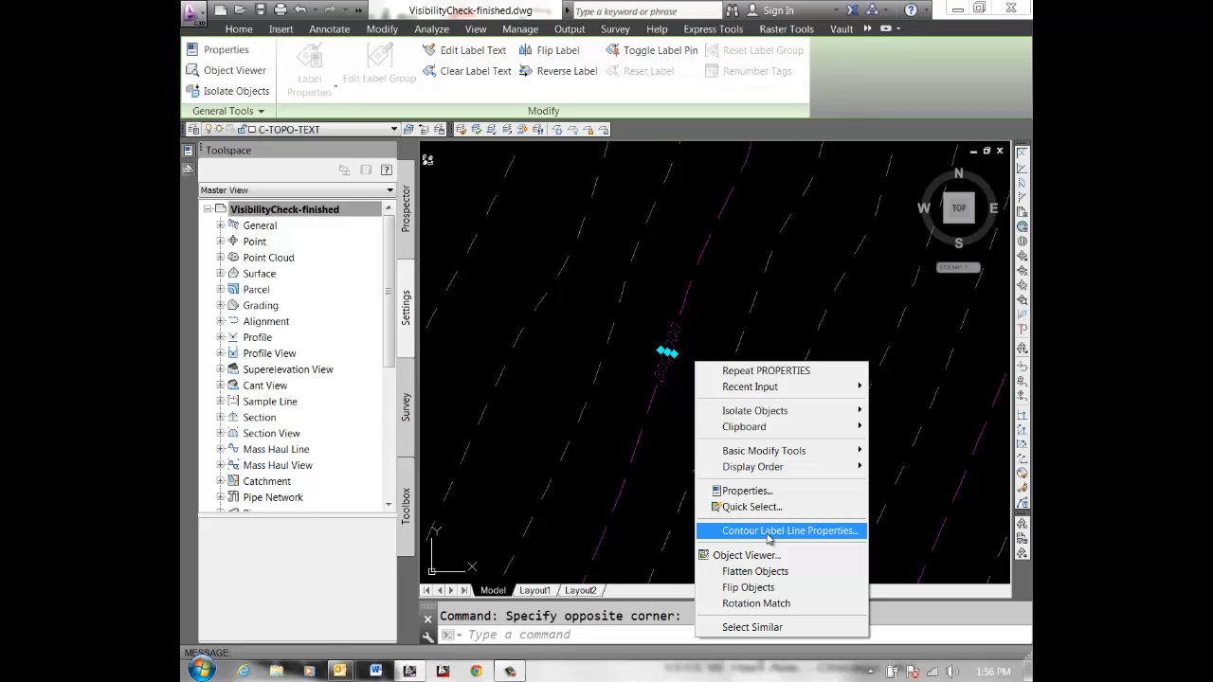
# Step: Open Contour Label Line Properties and edit the Major (Ex) style in the Label Style Composer
pyautogui.click(788, 531)
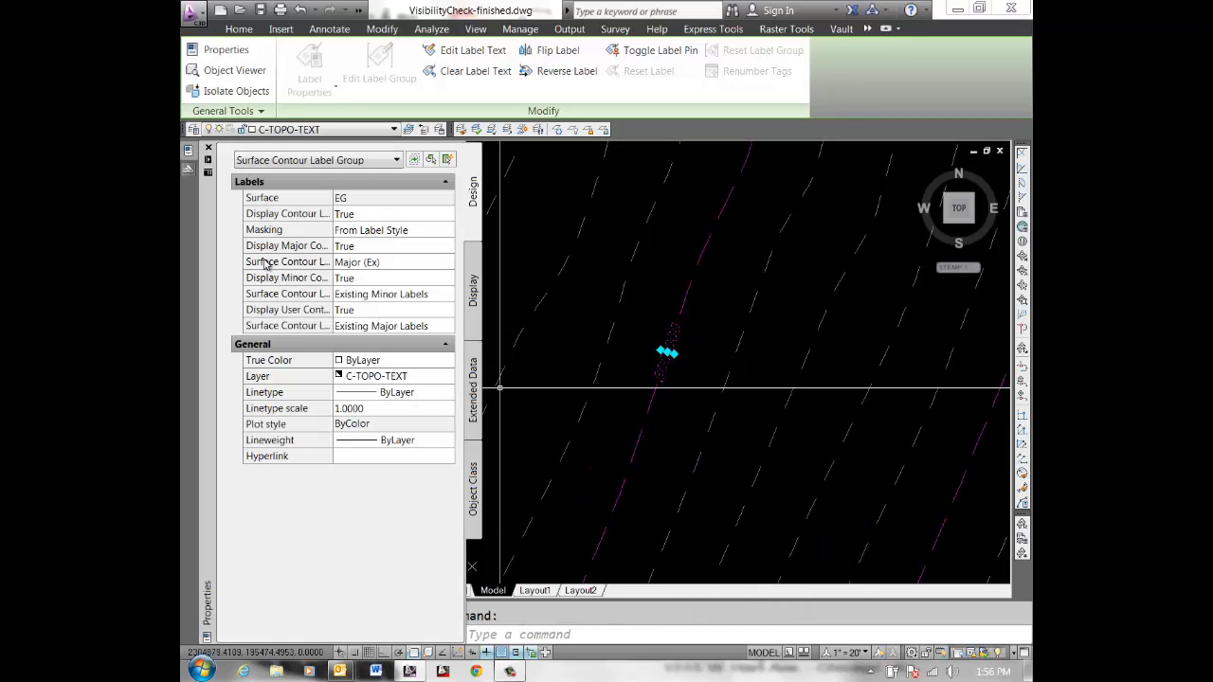
pyautogui.moveTo(285, 261)
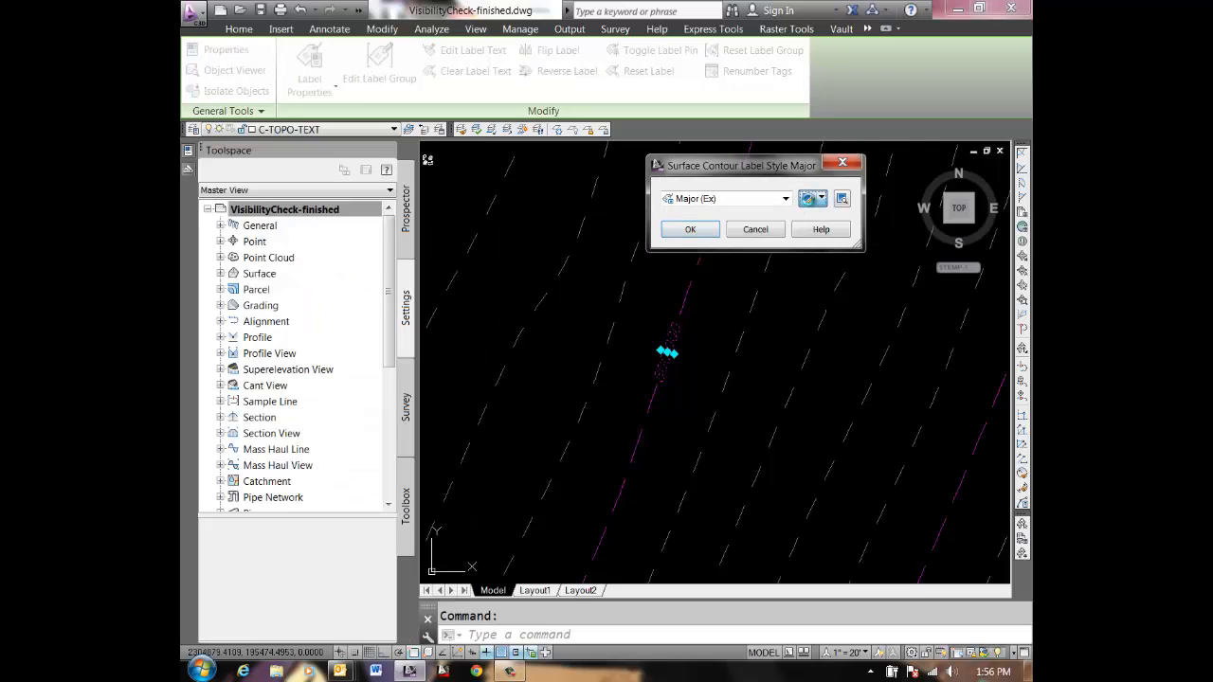
pyautogui.click(840, 198)
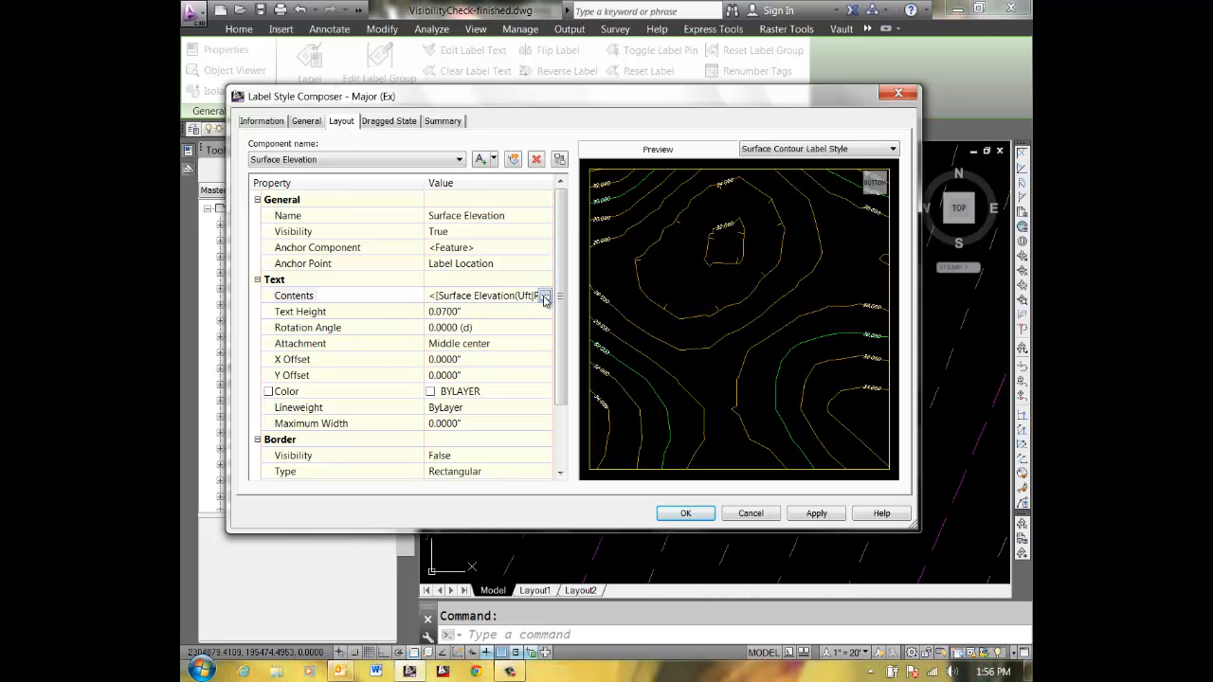
# Step: Bring up the Text Component Editor for the Surface Elevation contents (precision 0.001)
pyautogui.click(544, 296)
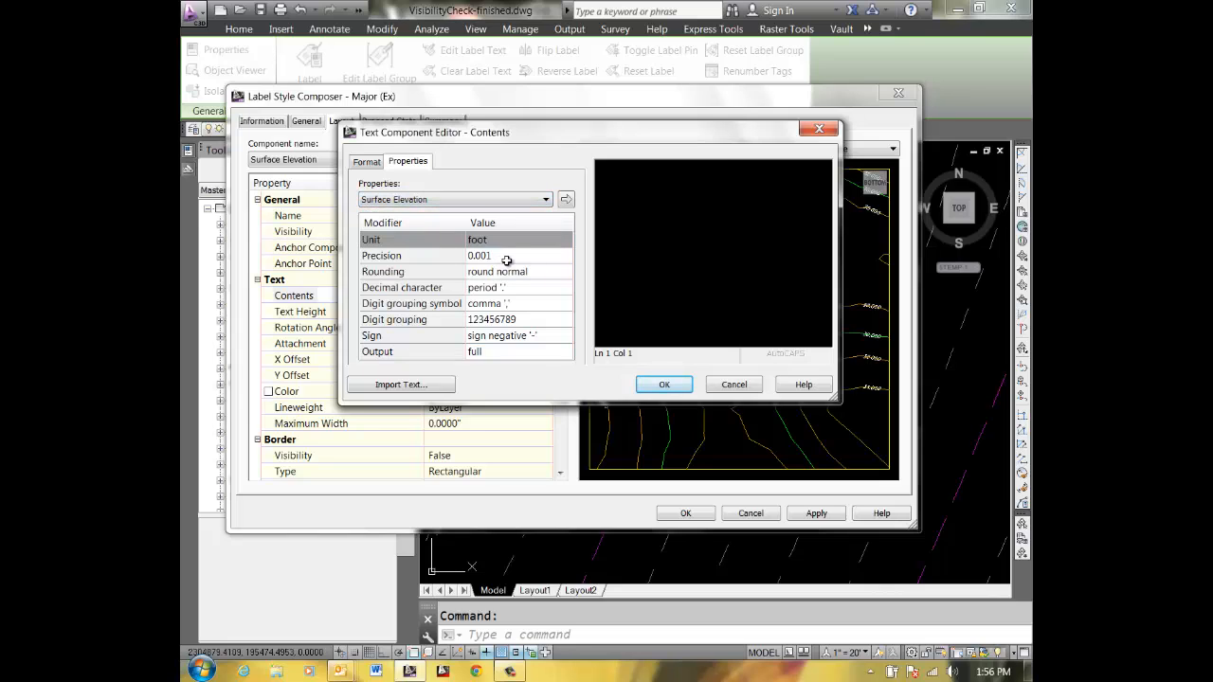
# Step: Set Surface Elevation precision to 1 and apply the style so the label reads 800
pyautogui.click(568, 255)
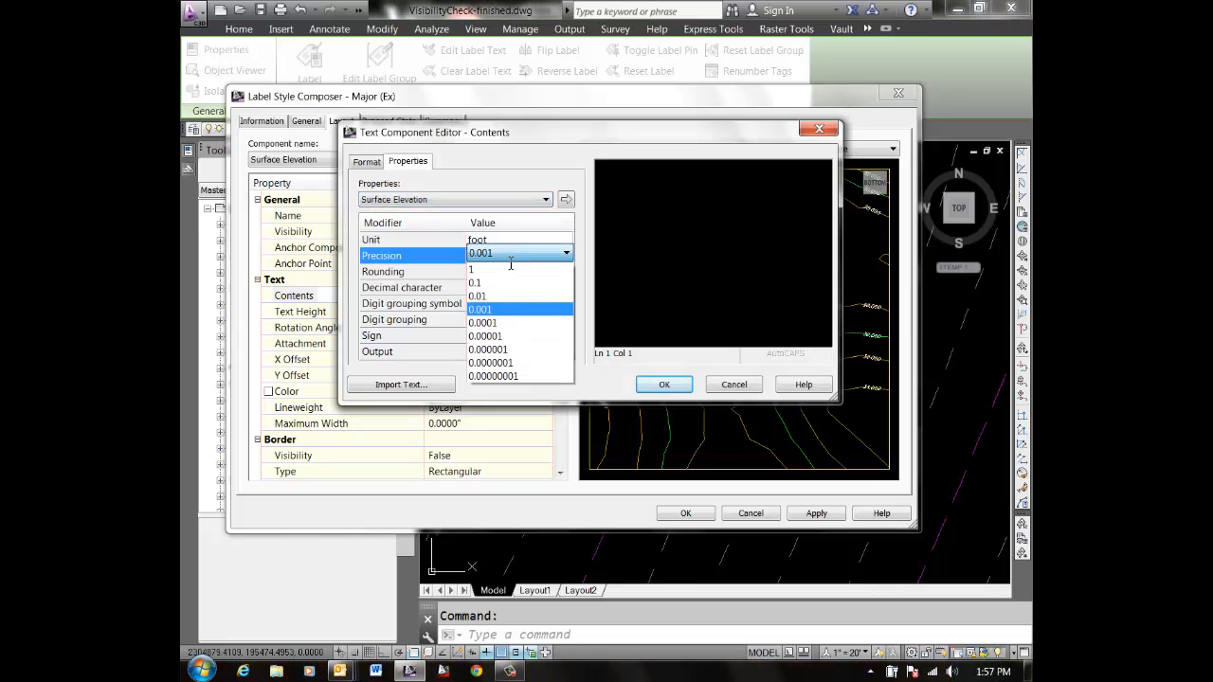
pyautogui.click(471, 269)
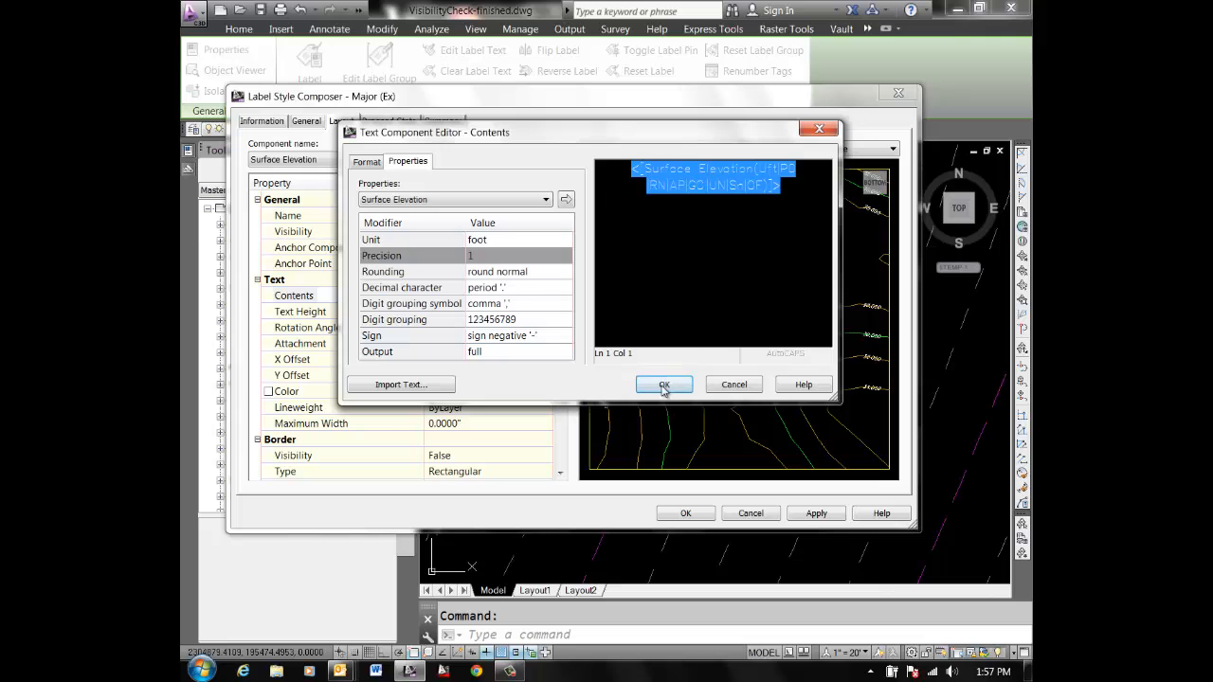
pyautogui.click(664, 384)
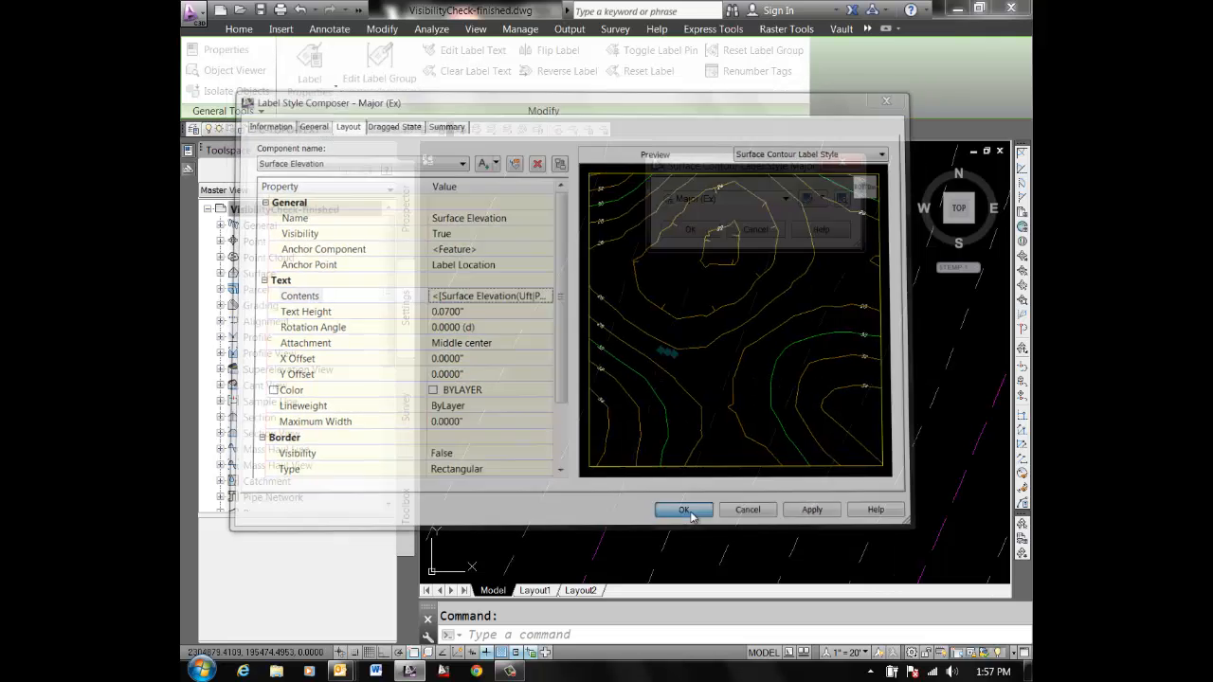
pyautogui.click(683, 510)
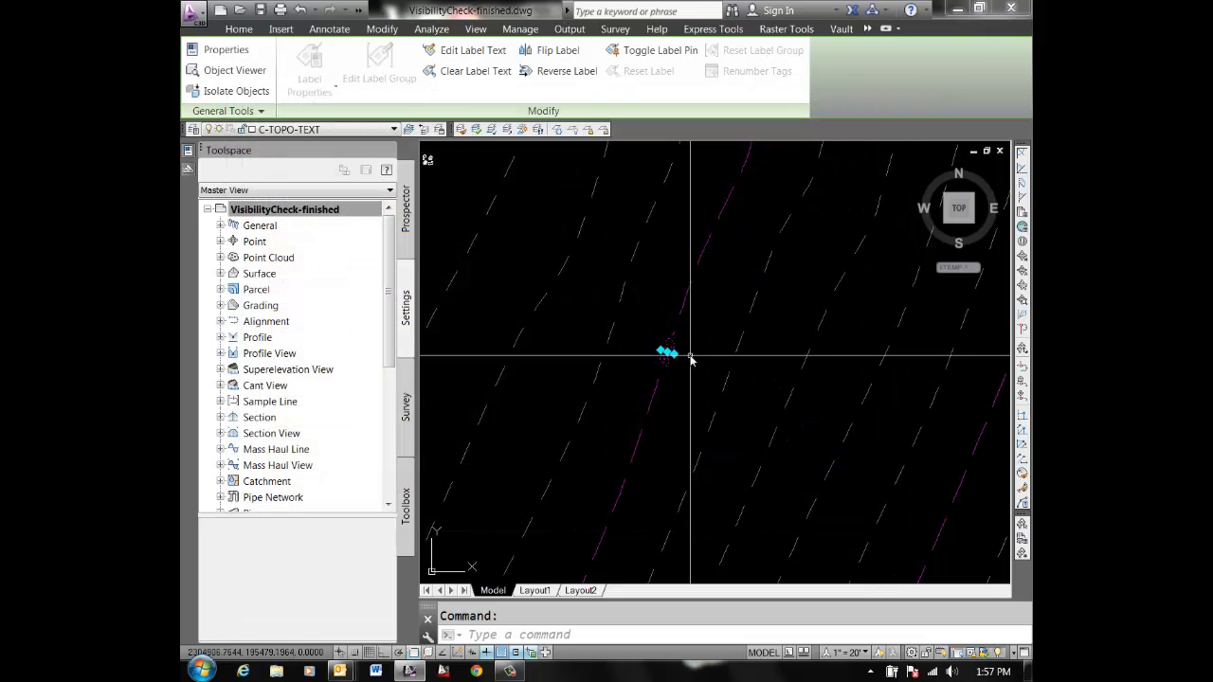
pyautogui.click(329, 29)
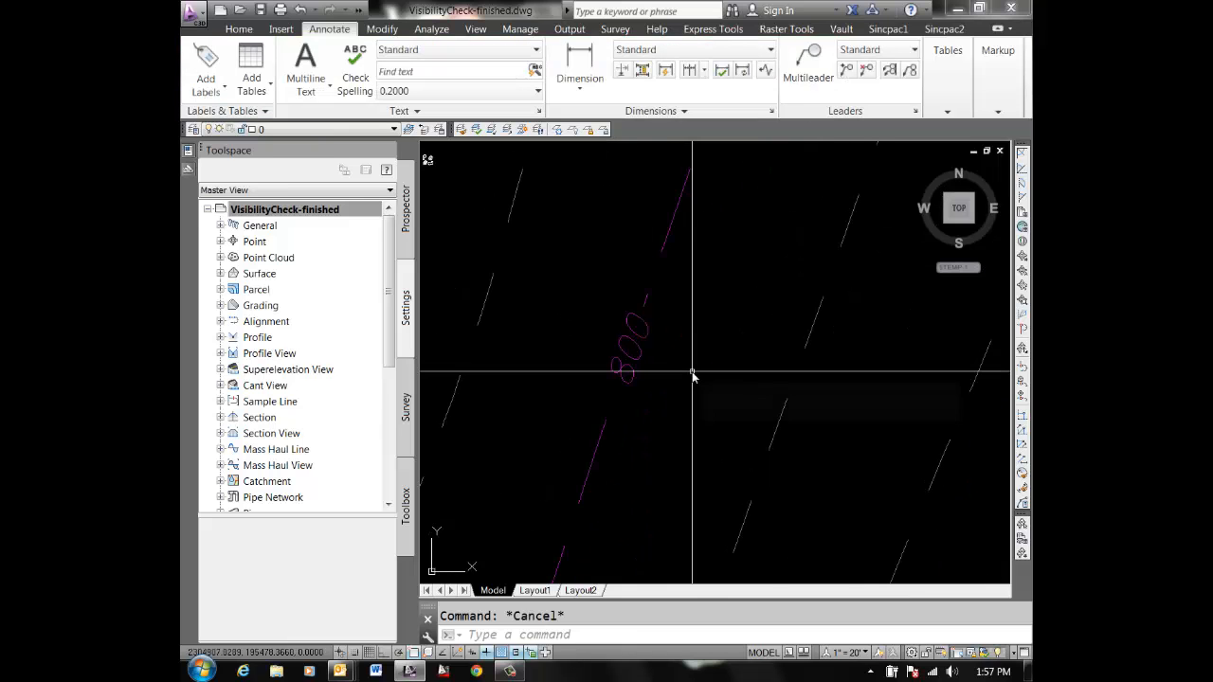